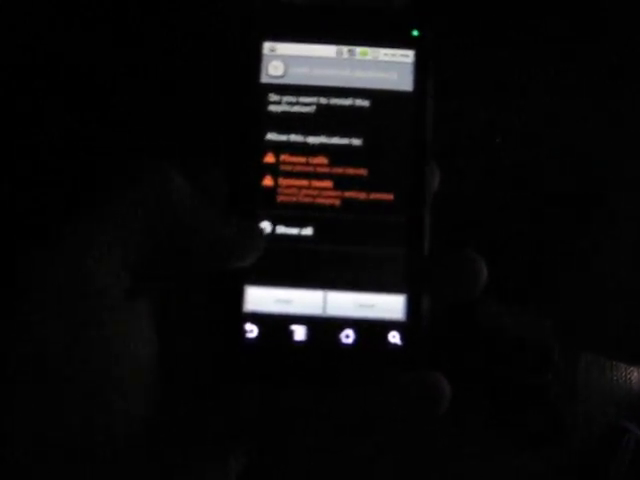
# Accept the app's permissions prompt with Install so the installation starts
pyautogui.click(295, 302)
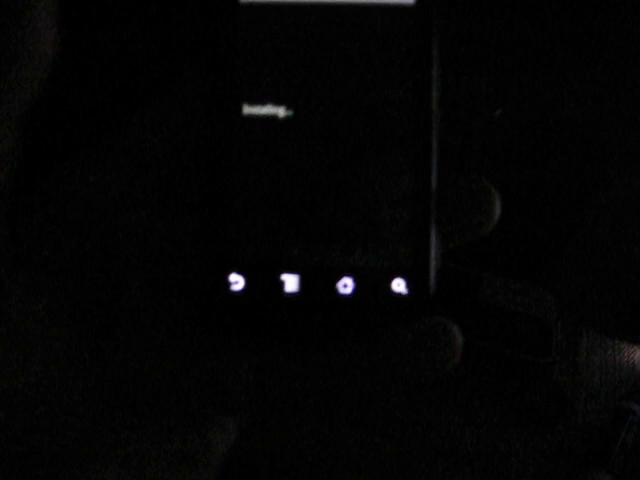